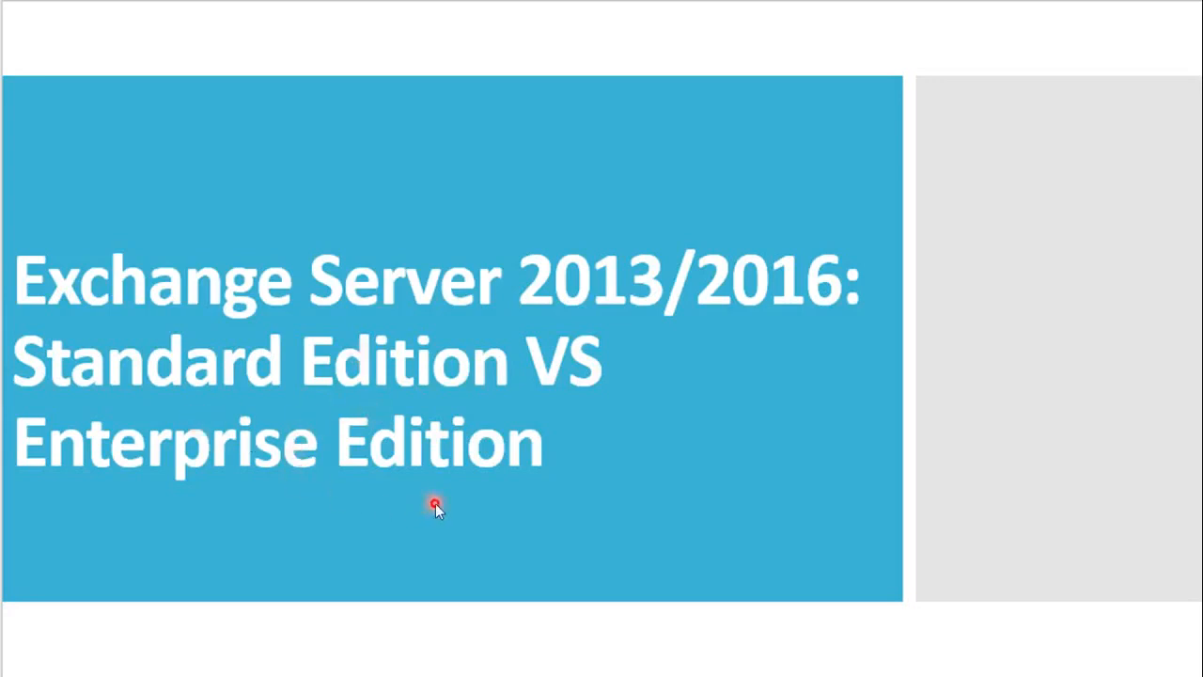
pyautogui.moveTo(661, 311)
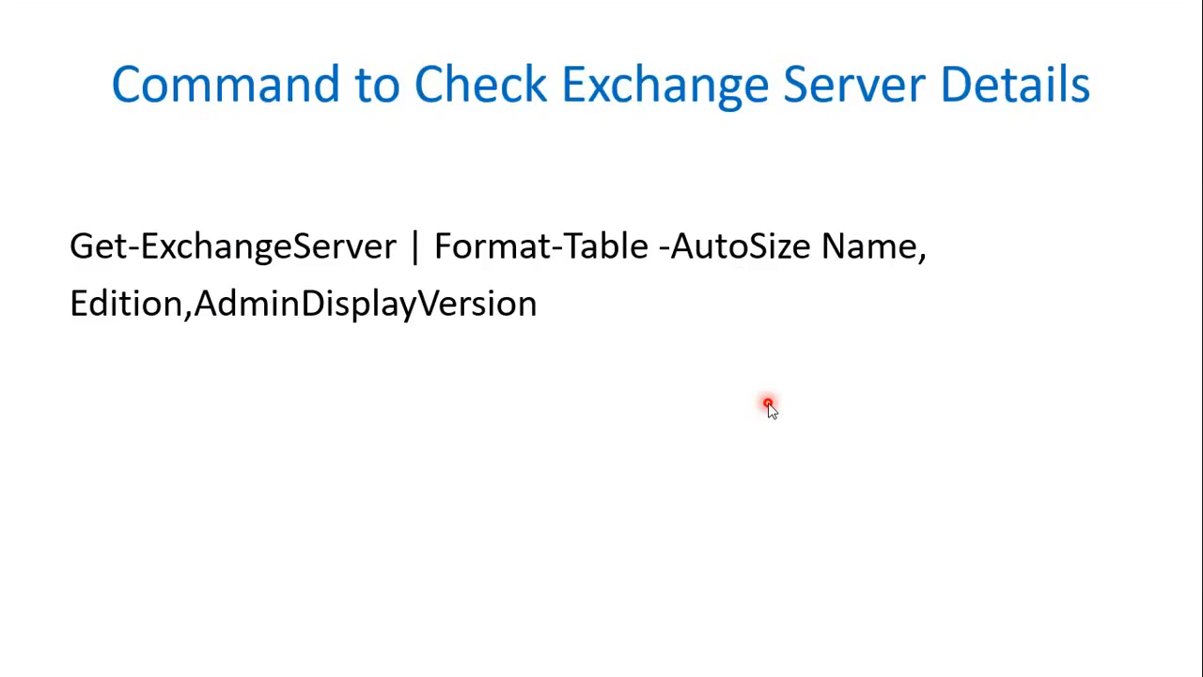
pyautogui.moveTo(609, 185)
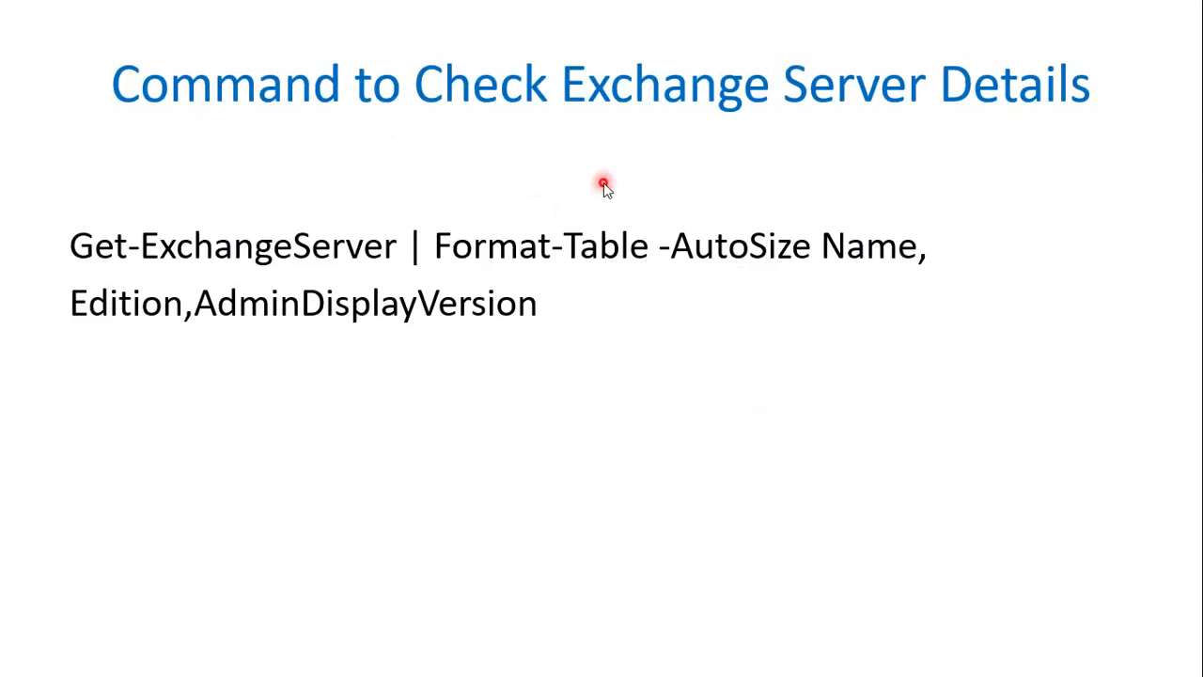
pyautogui.moveTo(235, 364)
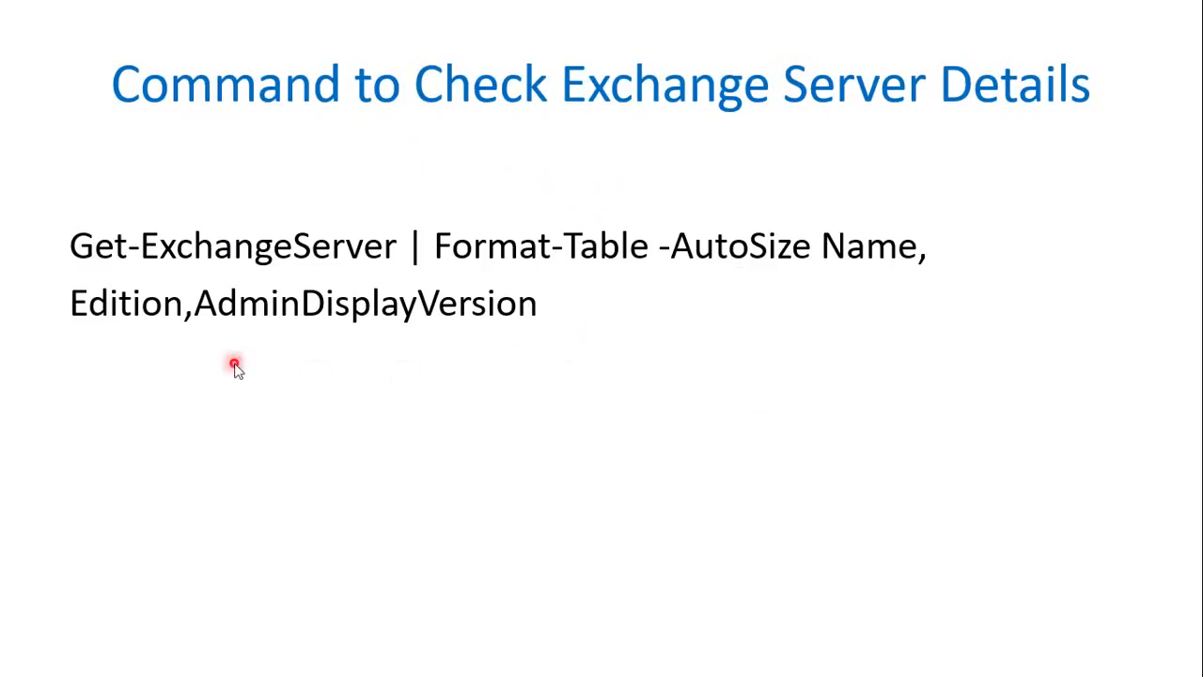
pyautogui.moveTo(522, 287)
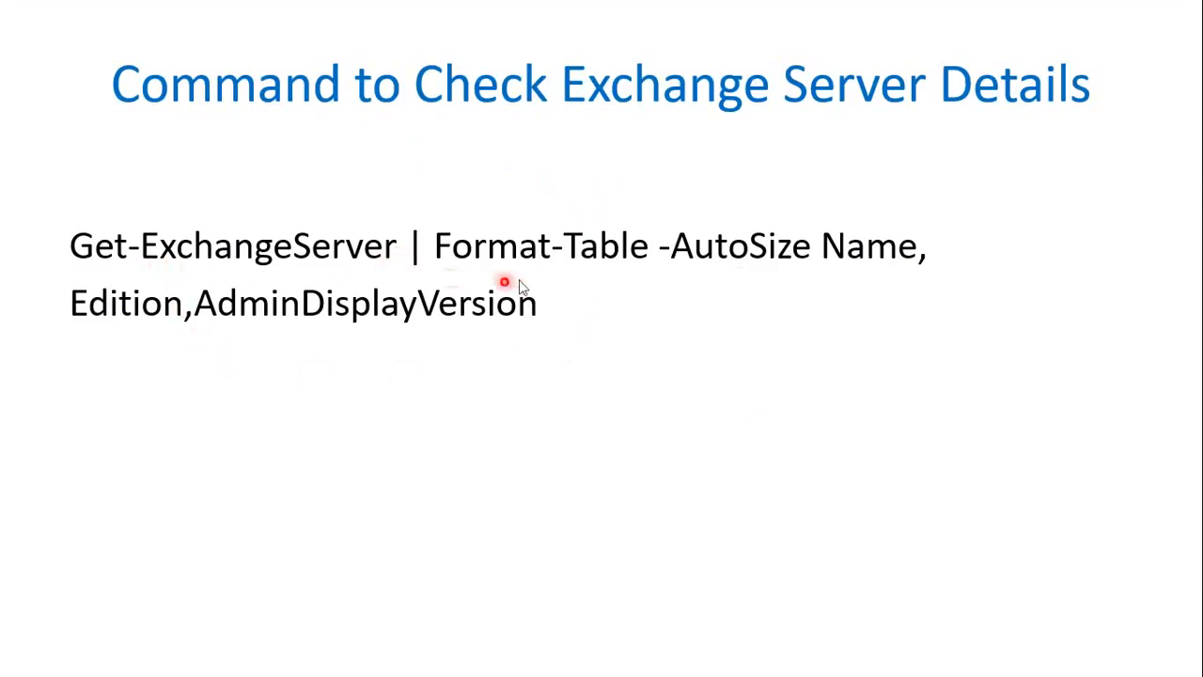
pyautogui.moveTo(111, 339)
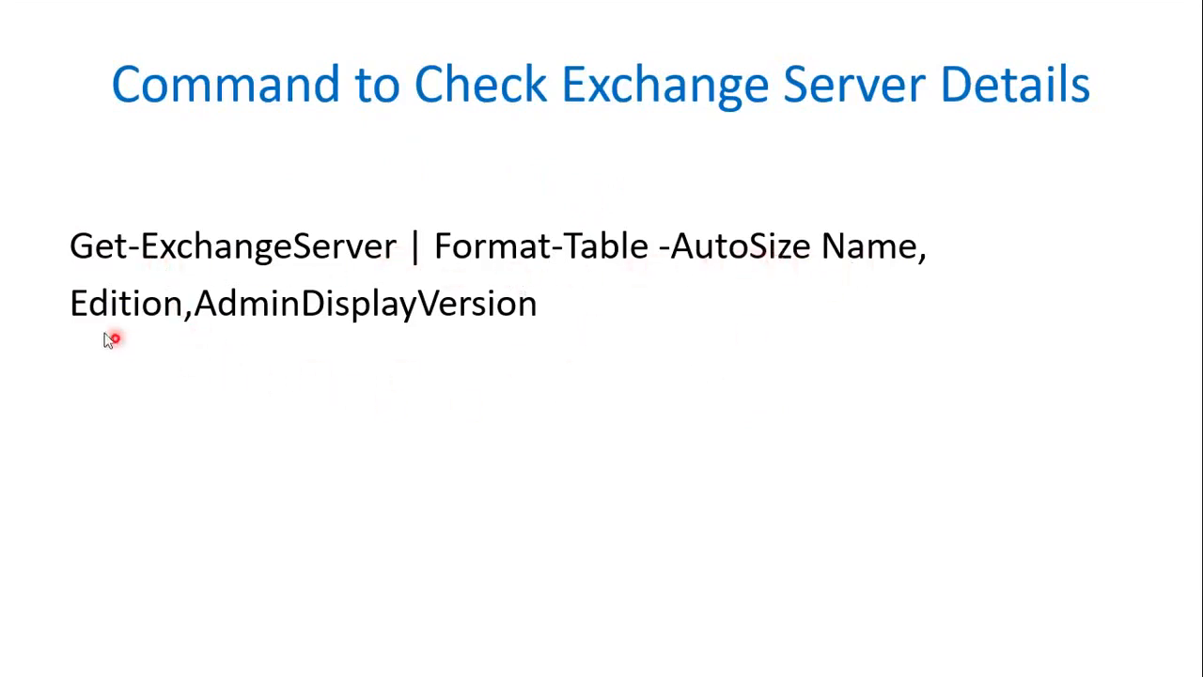
pyautogui.moveTo(479, 352)
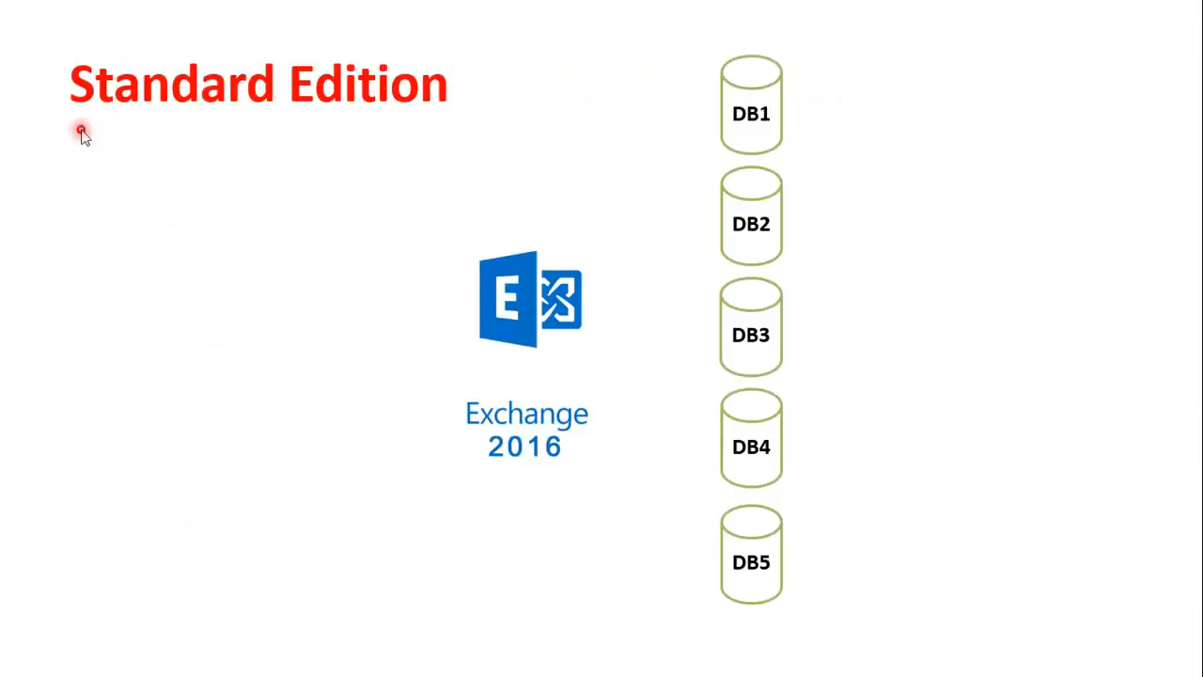
pyautogui.moveTo(323, 141)
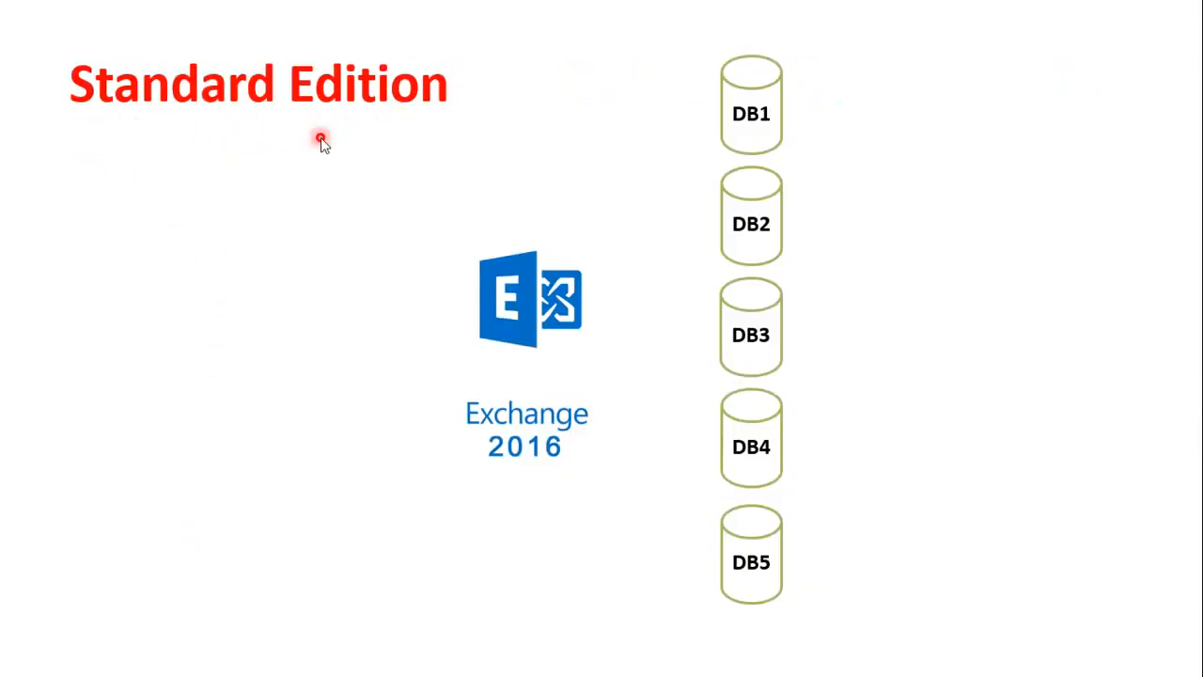
pyautogui.moveTo(489, 507)
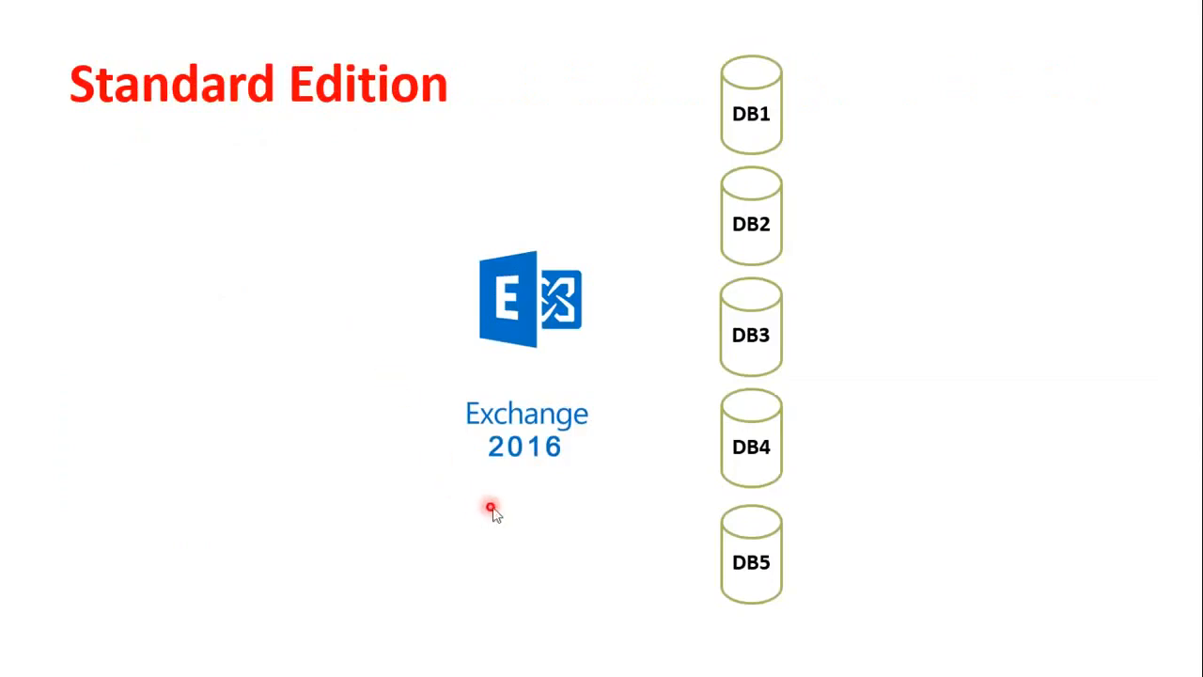
pyautogui.moveTo(587, 495)
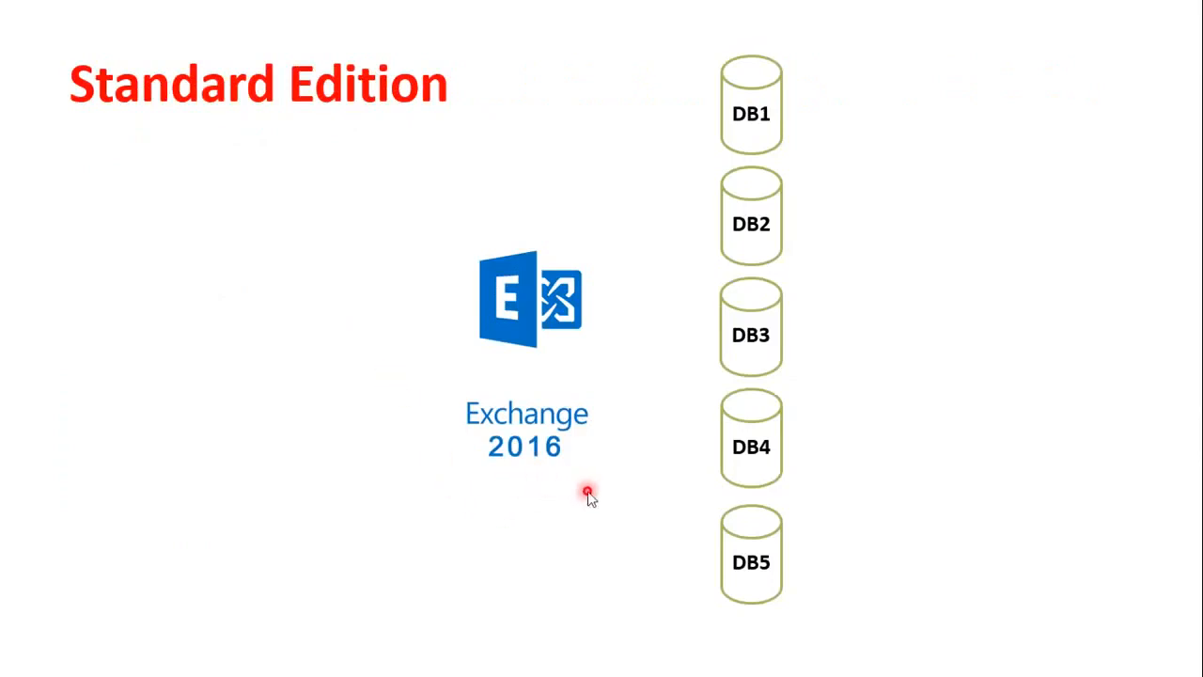
pyautogui.moveTo(825, 129)
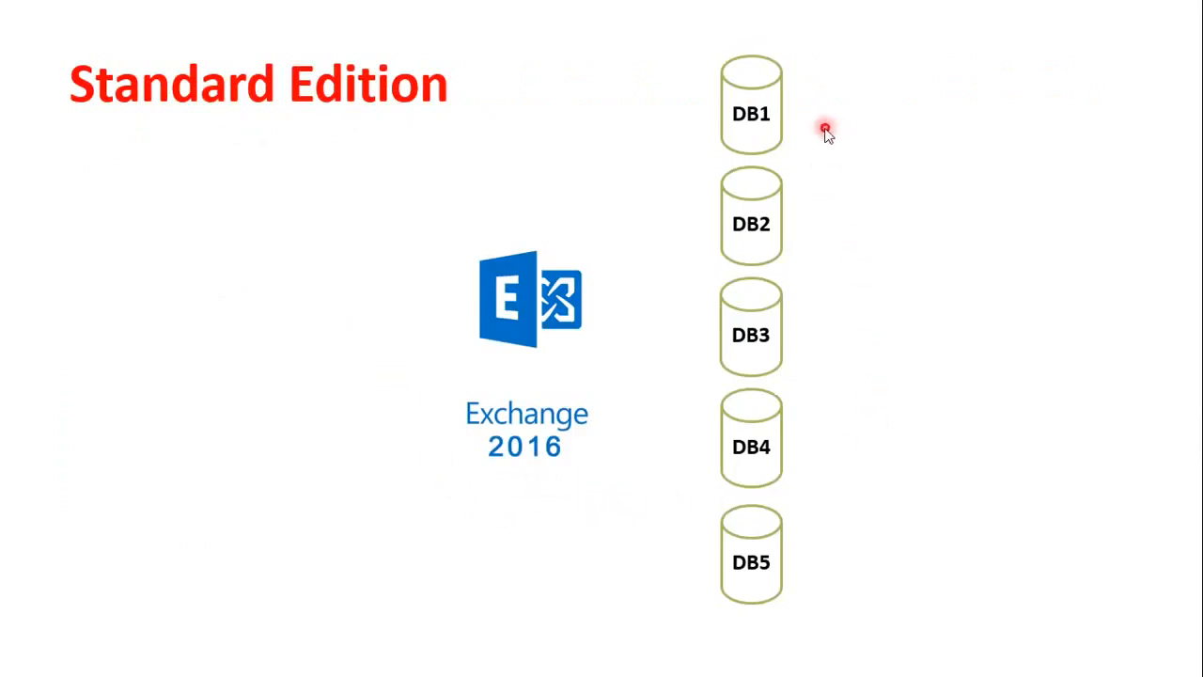
pyautogui.moveTo(808, 543)
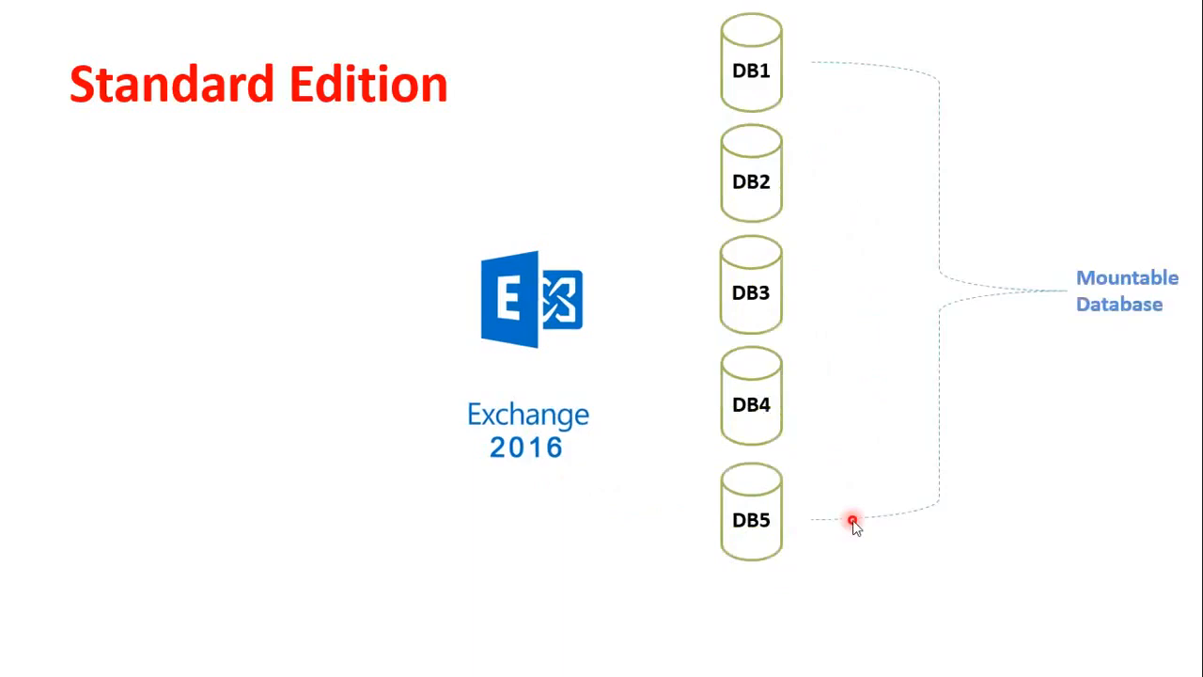
pyautogui.moveTo(881, 398)
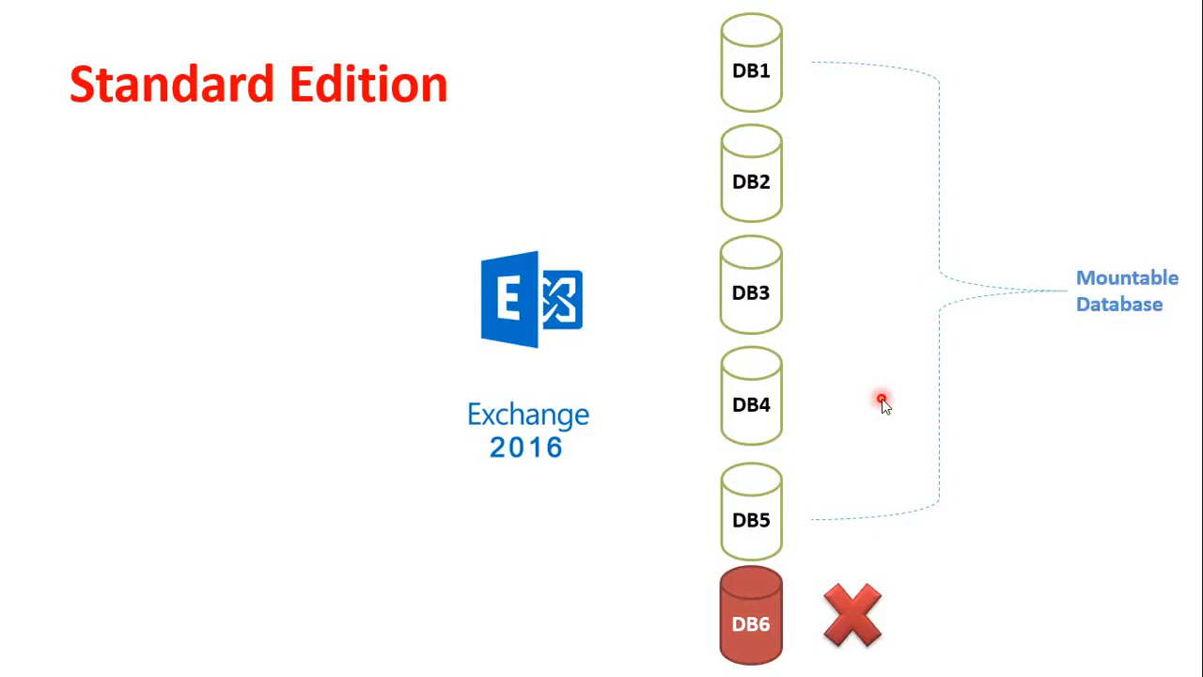
pyautogui.moveTo(923, 640)
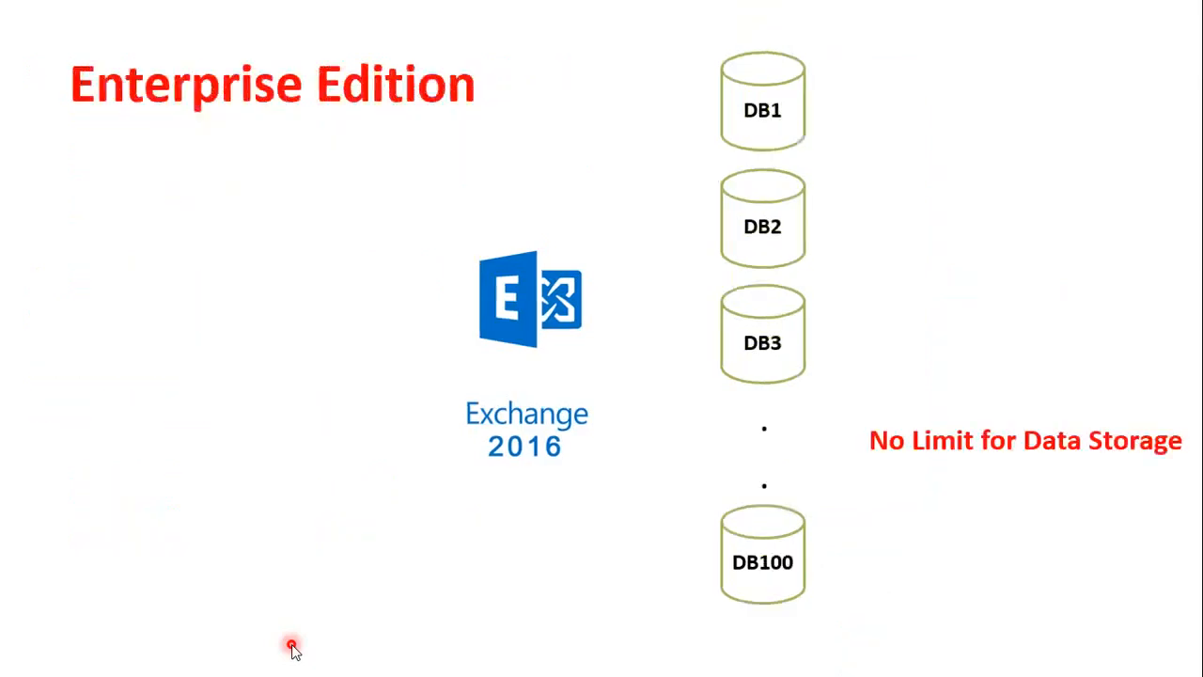
pyautogui.moveTo(225, 185)
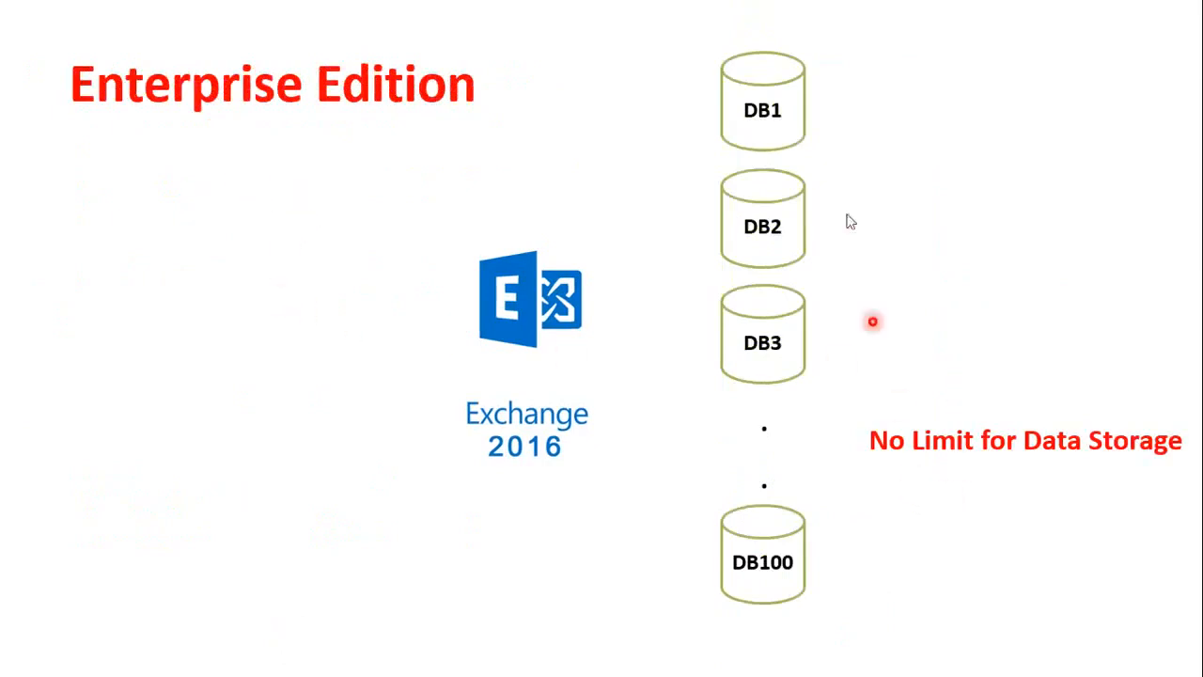
pyautogui.moveTo(790, 592)
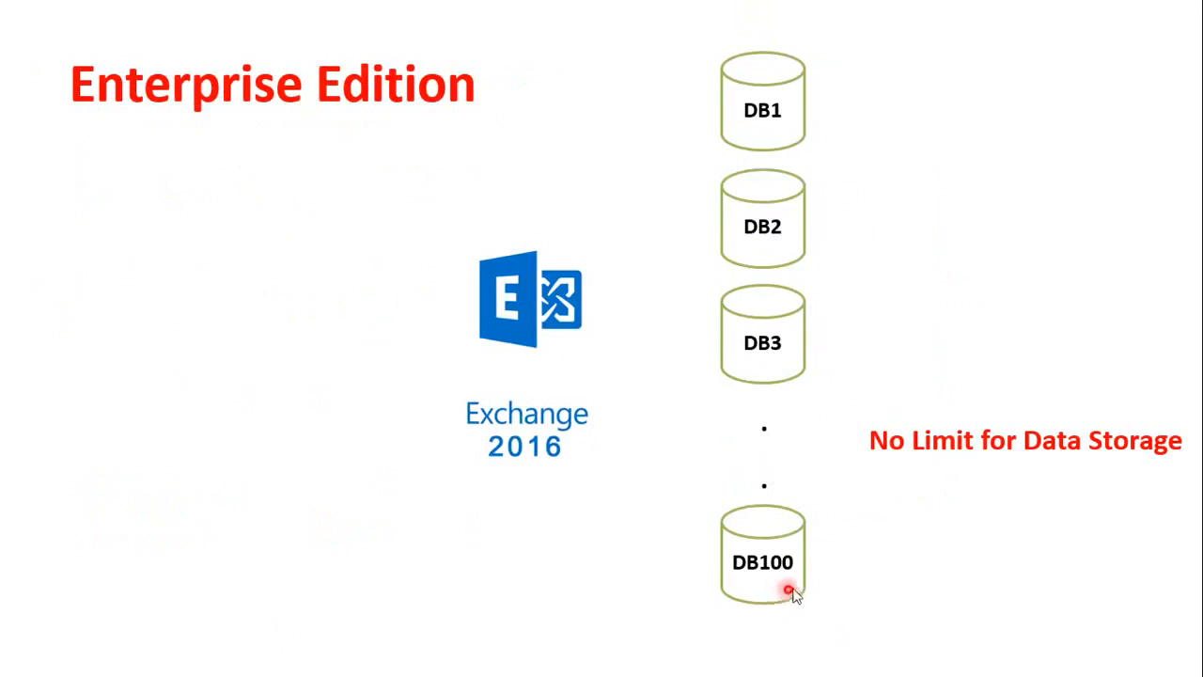
pyautogui.moveTo(988, 472)
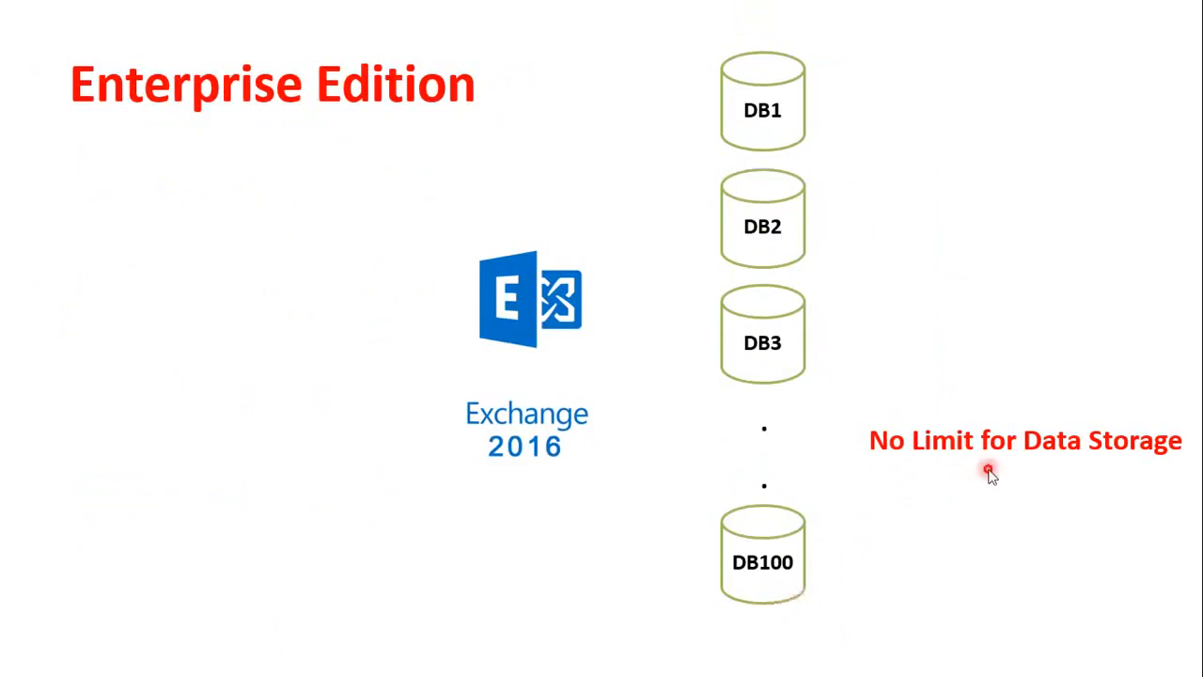
pyautogui.moveTo(1041, 490)
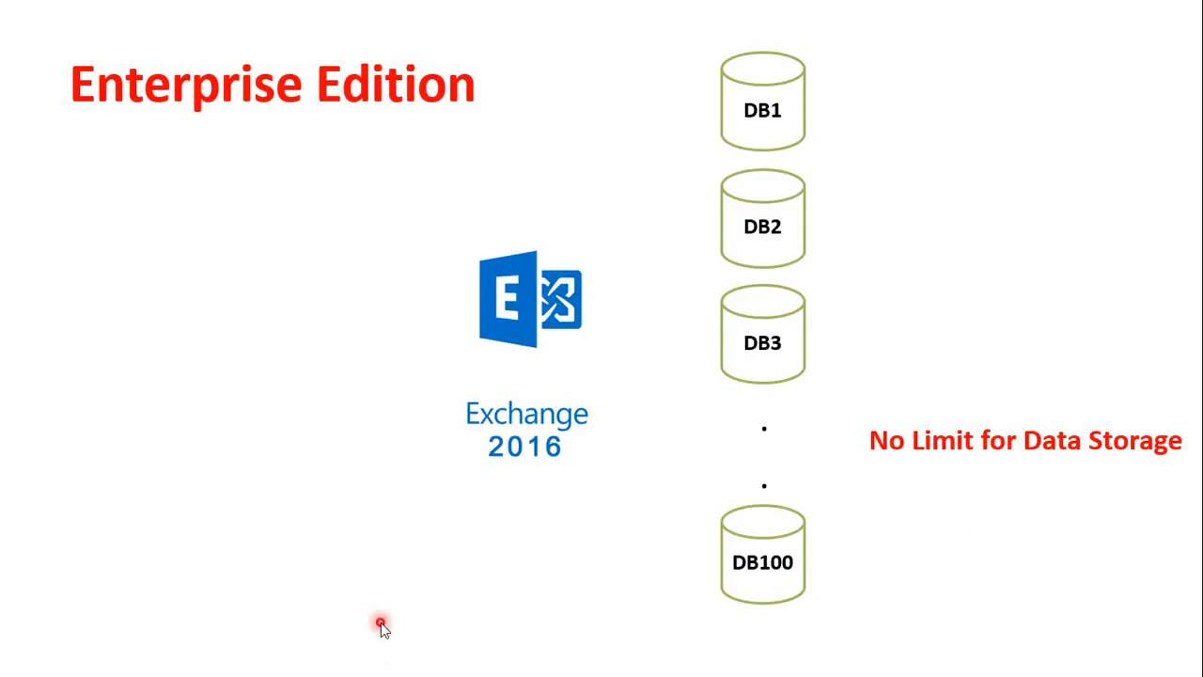
# - Advance to the slide listing Personal Archive, Unified Messaging, DLP, In Place Hold, and Journaling
pyautogui.press('Right')
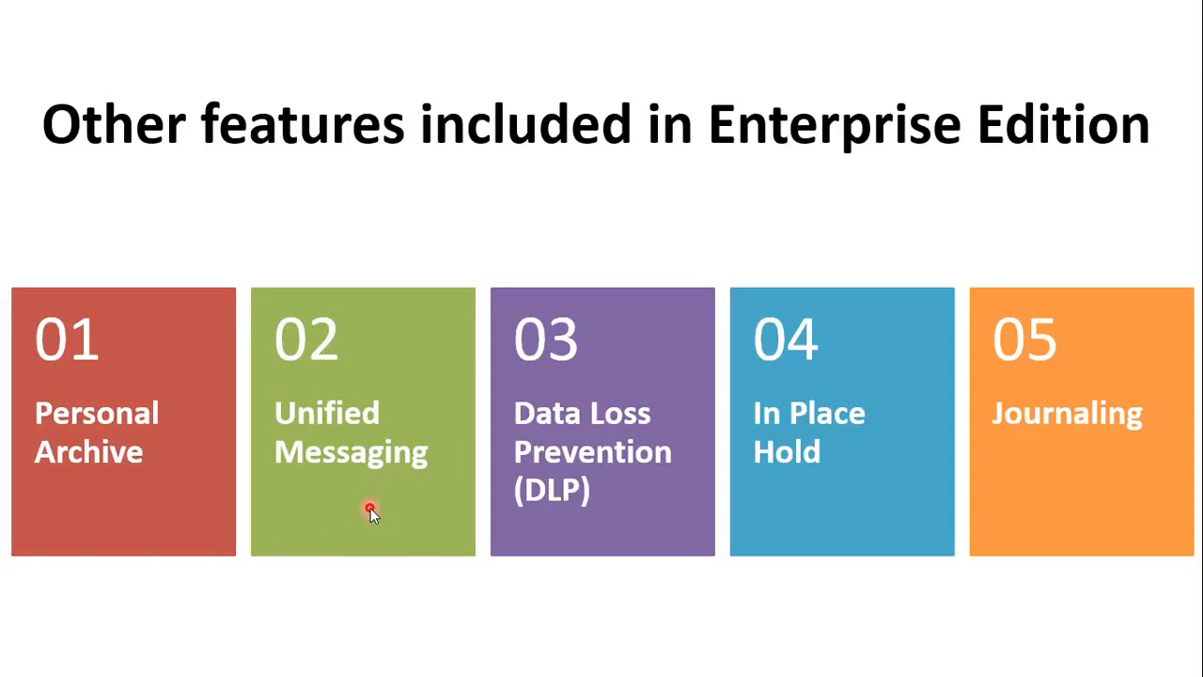
pyautogui.moveTo(327, 498)
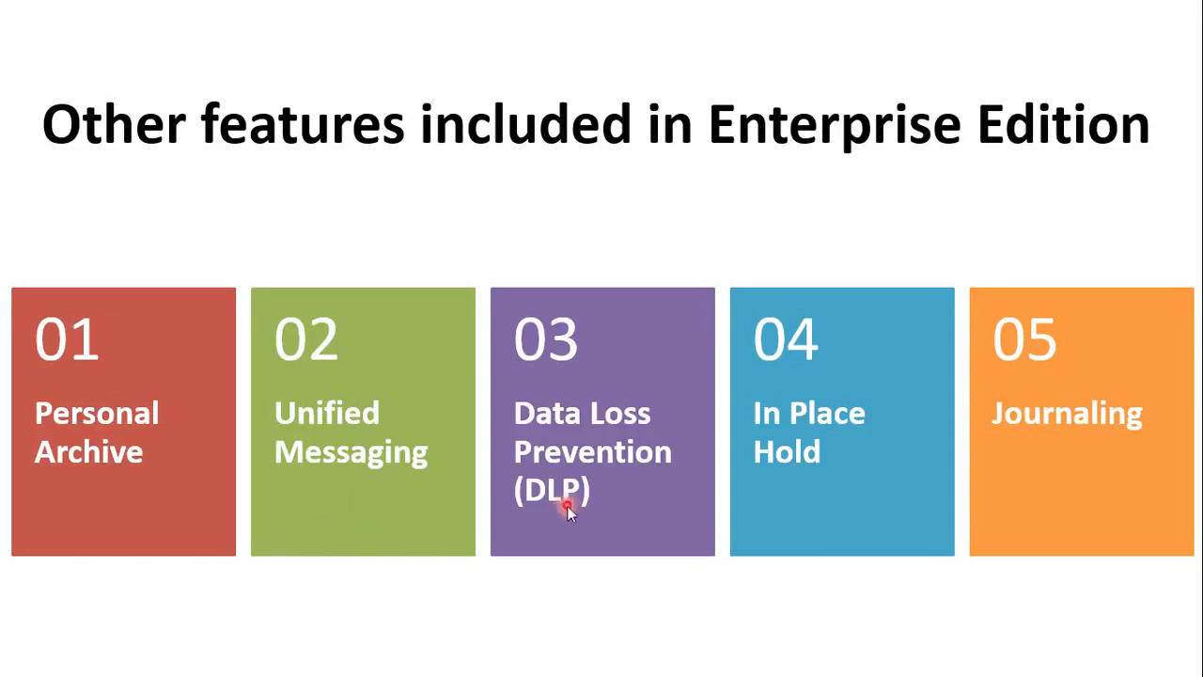
pyautogui.moveTo(564, 528)
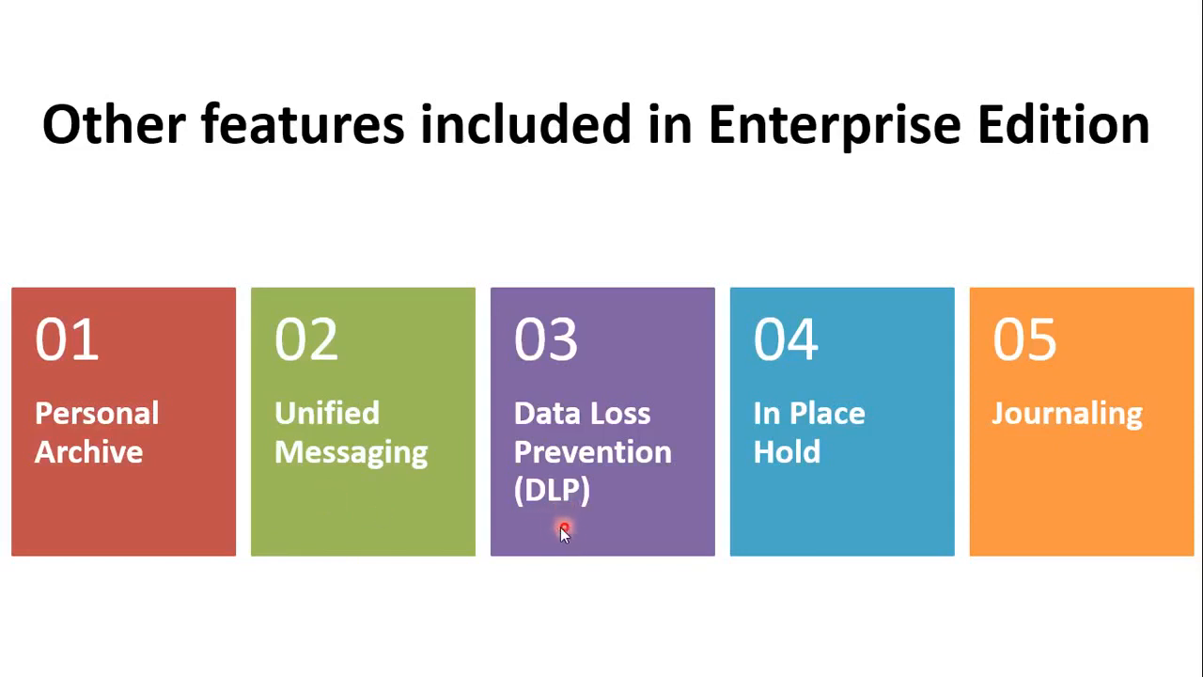
pyautogui.moveTo(580, 529)
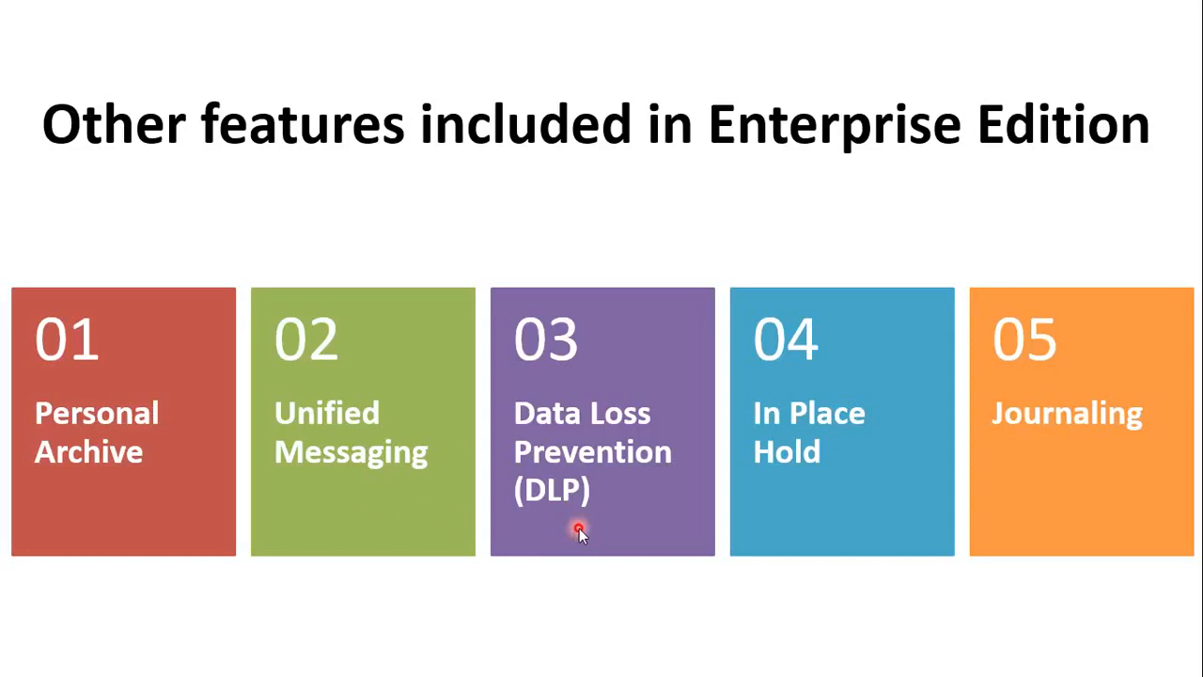
pyautogui.moveTo(793, 505)
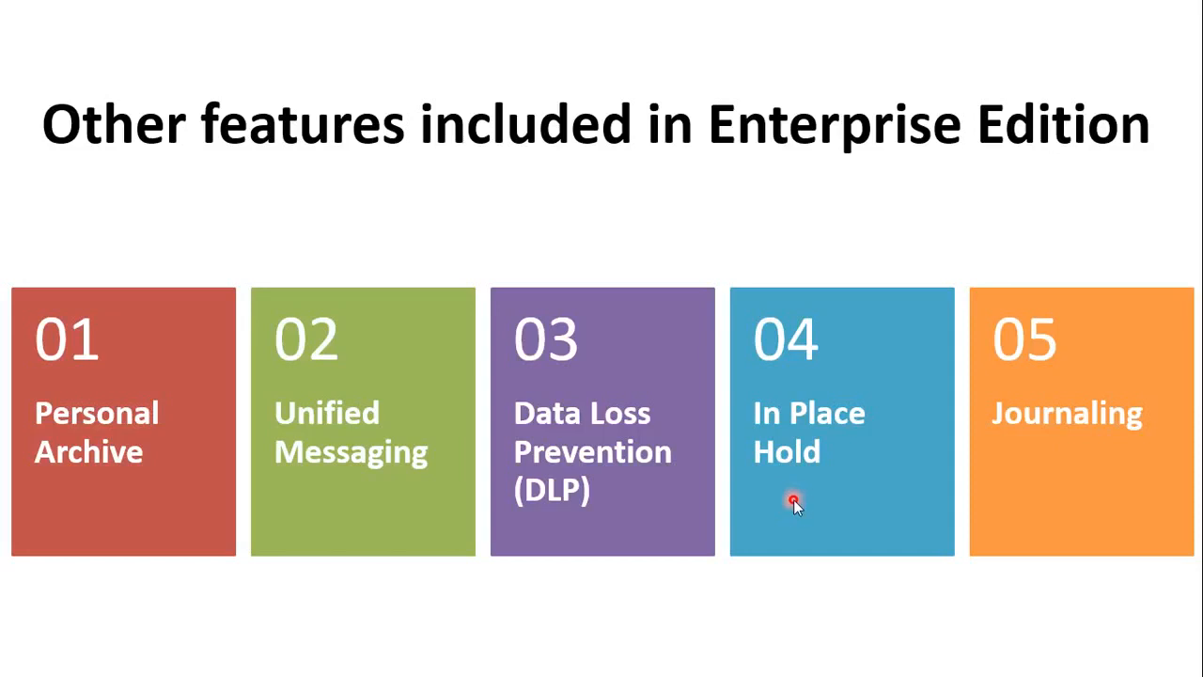
pyautogui.moveTo(1039, 501)
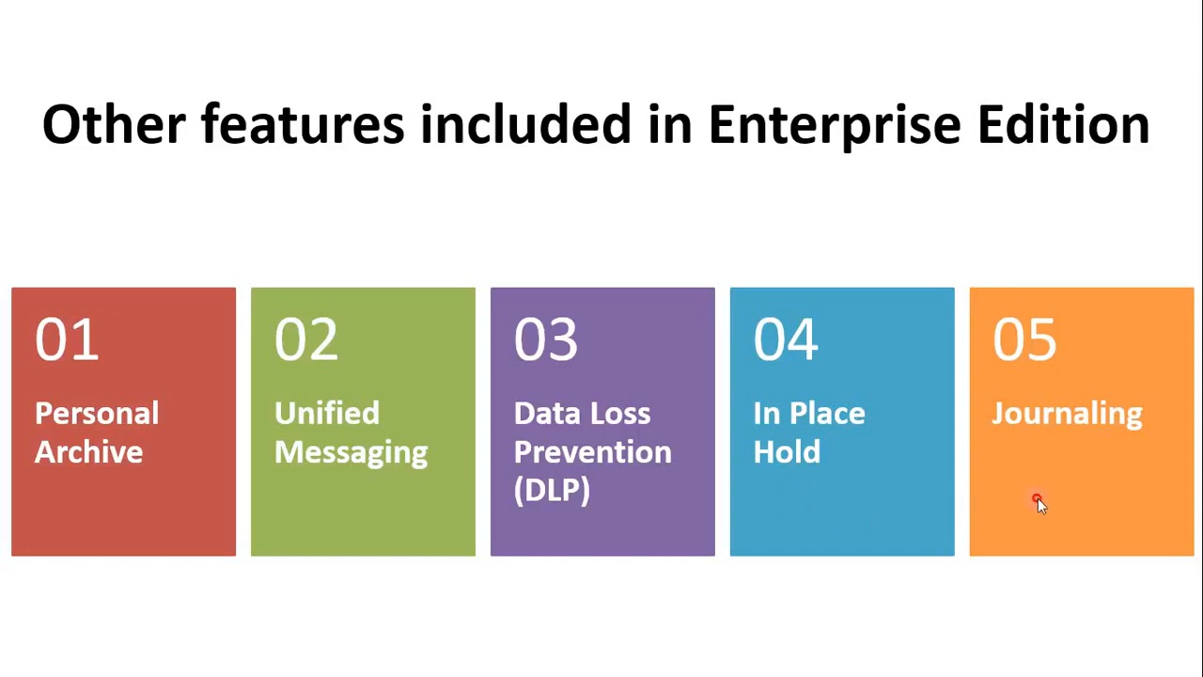
pyautogui.moveTo(1039, 456)
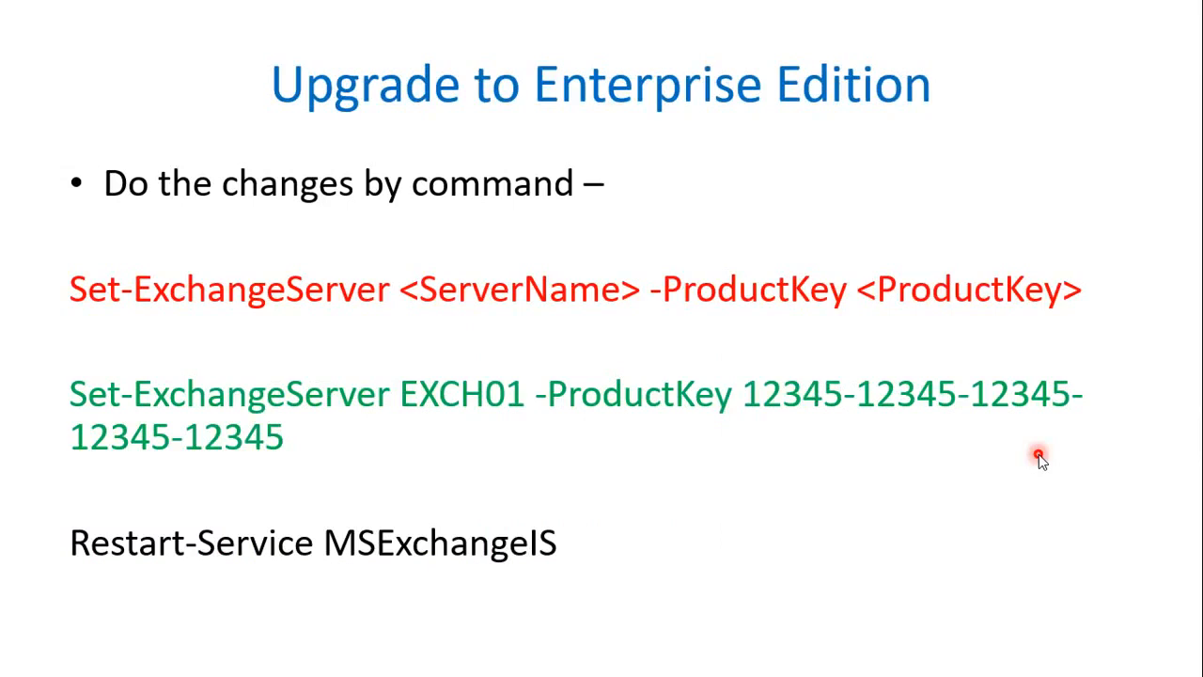
pyautogui.moveTo(395, 152)
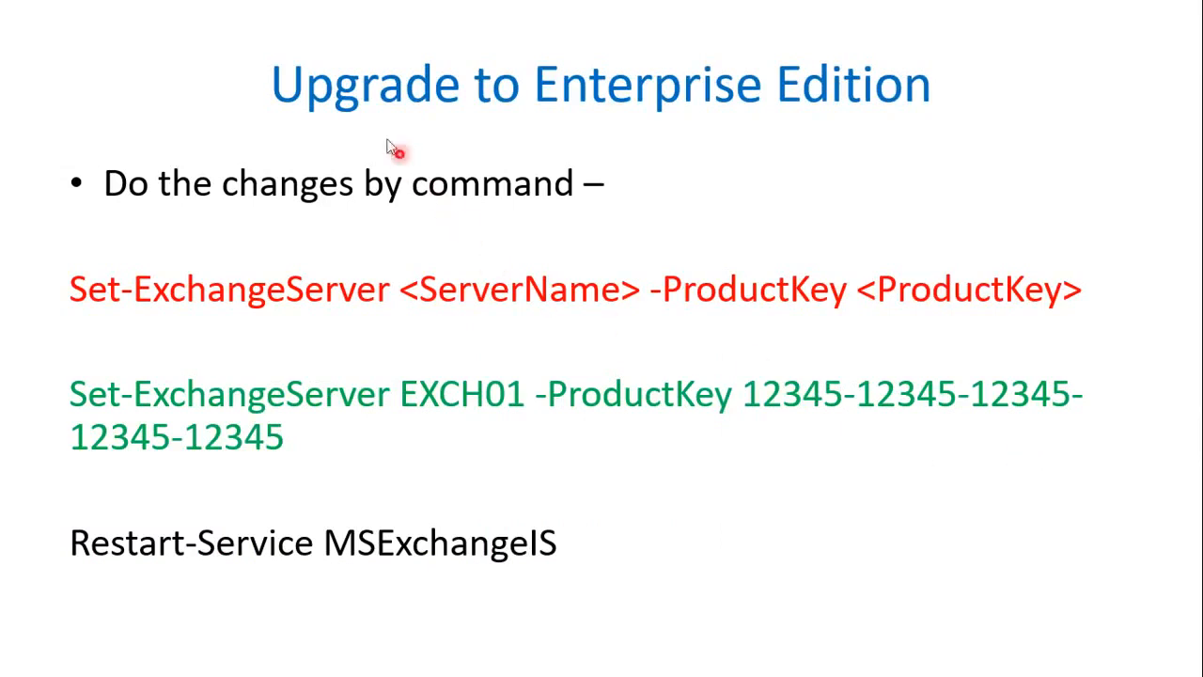
pyautogui.moveTo(646, 524)
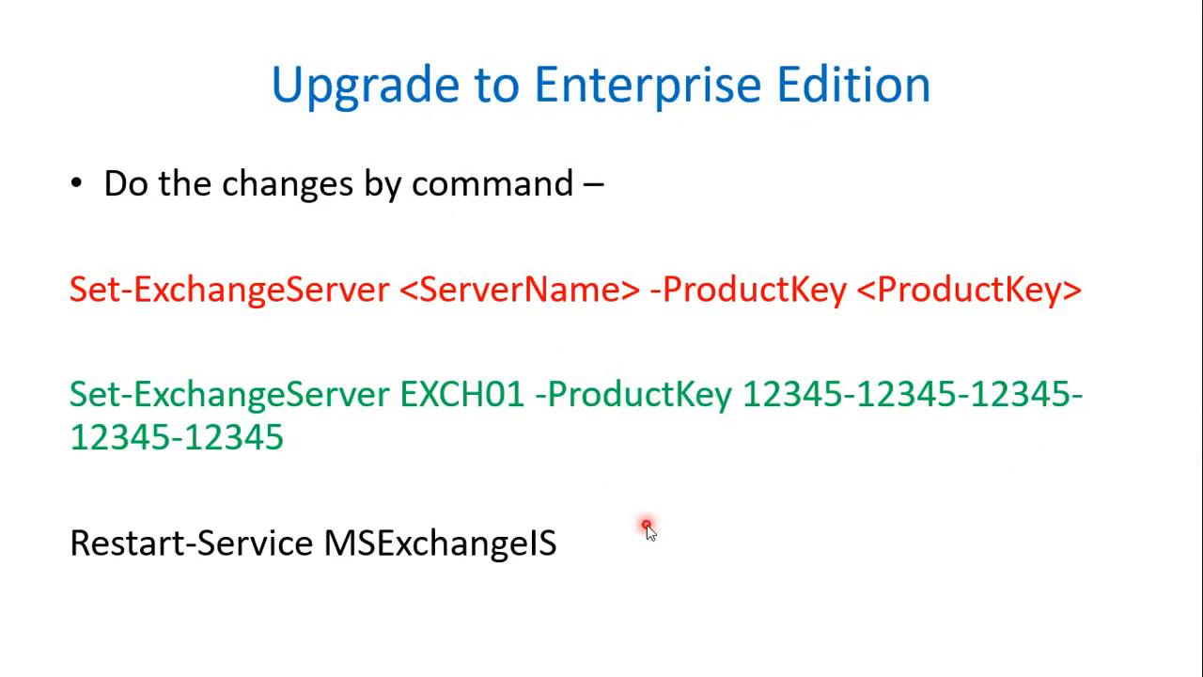
pyautogui.moveTo(424, 473)
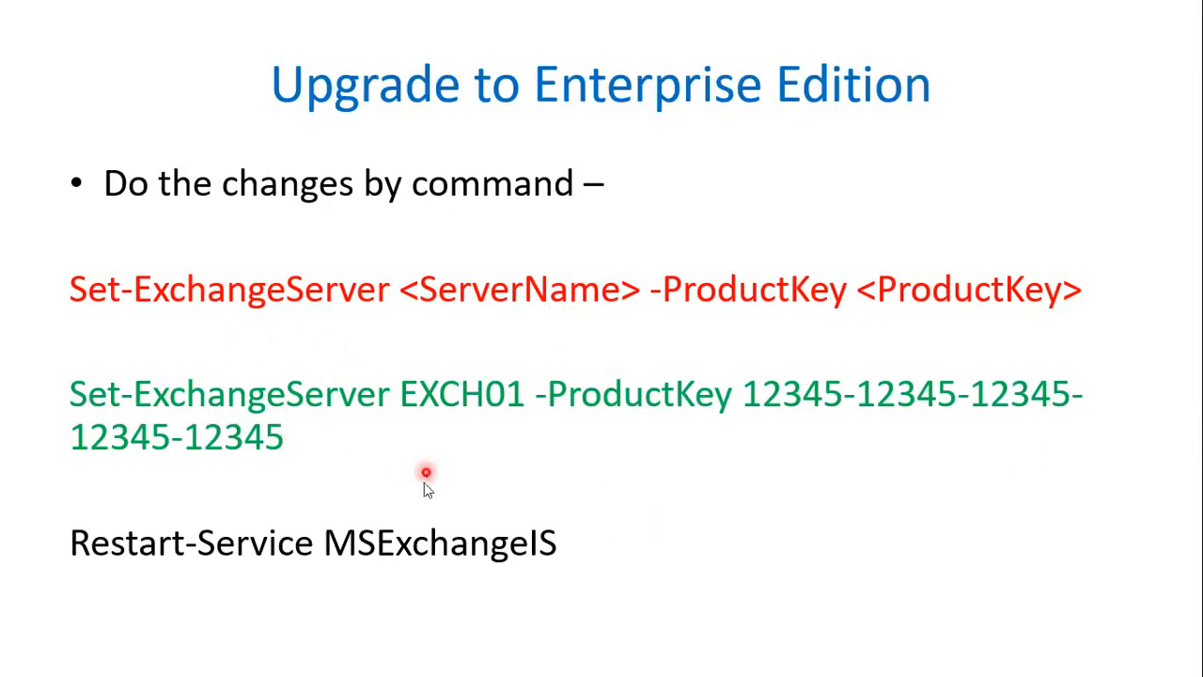
pyautogui.moveTo(448, 576)
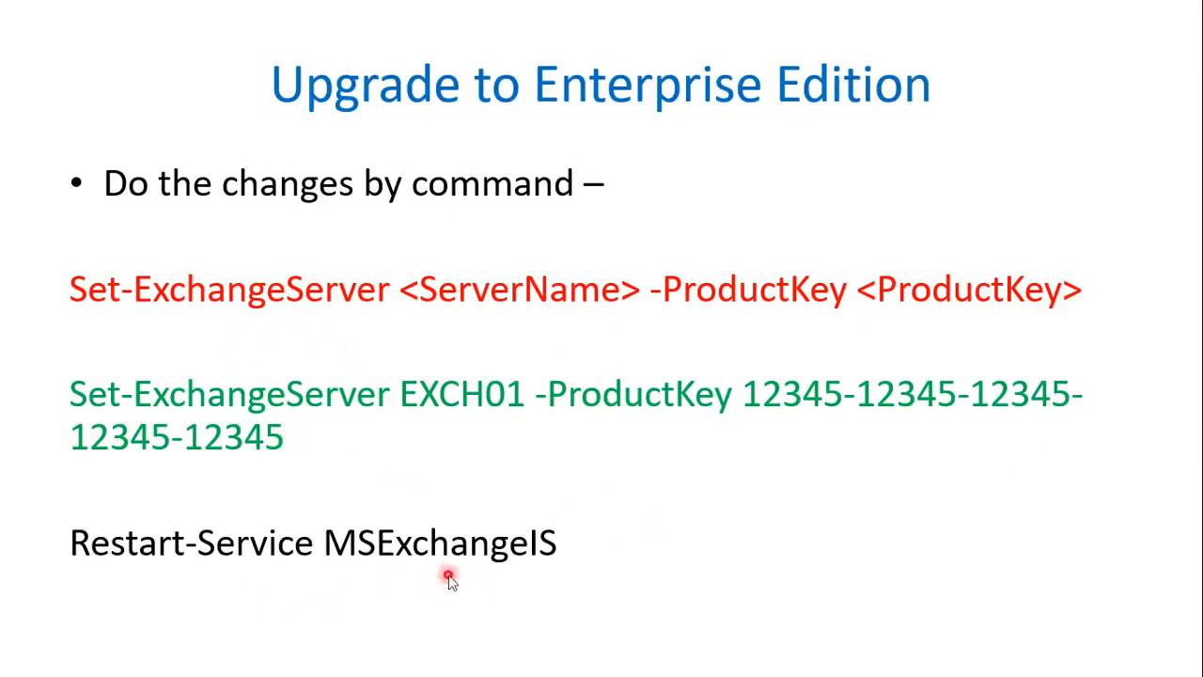